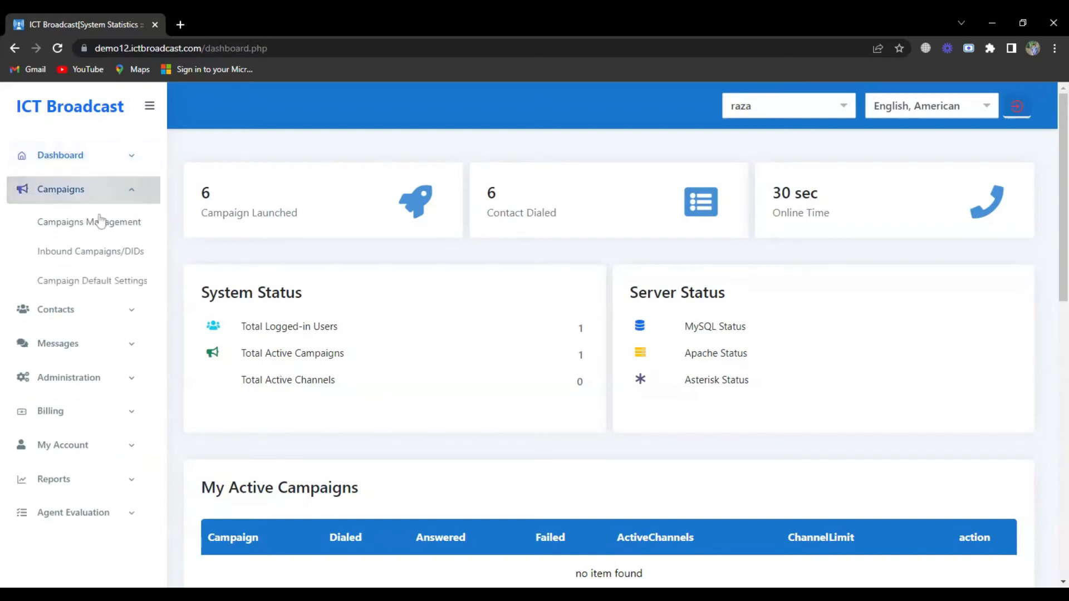
Step: Start adding a new campaign from Campaigns Management, reaching the list of campaign types
{"action": "left_click", "coordinate": [89, 222]}
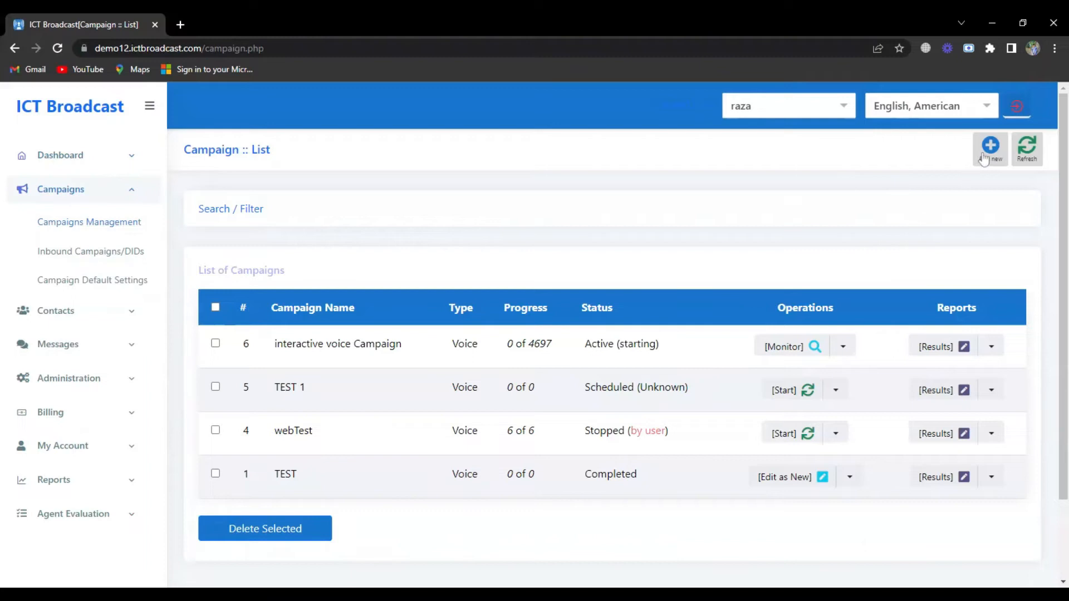
{"action": "left_click", "coordinate": [990, 145]}
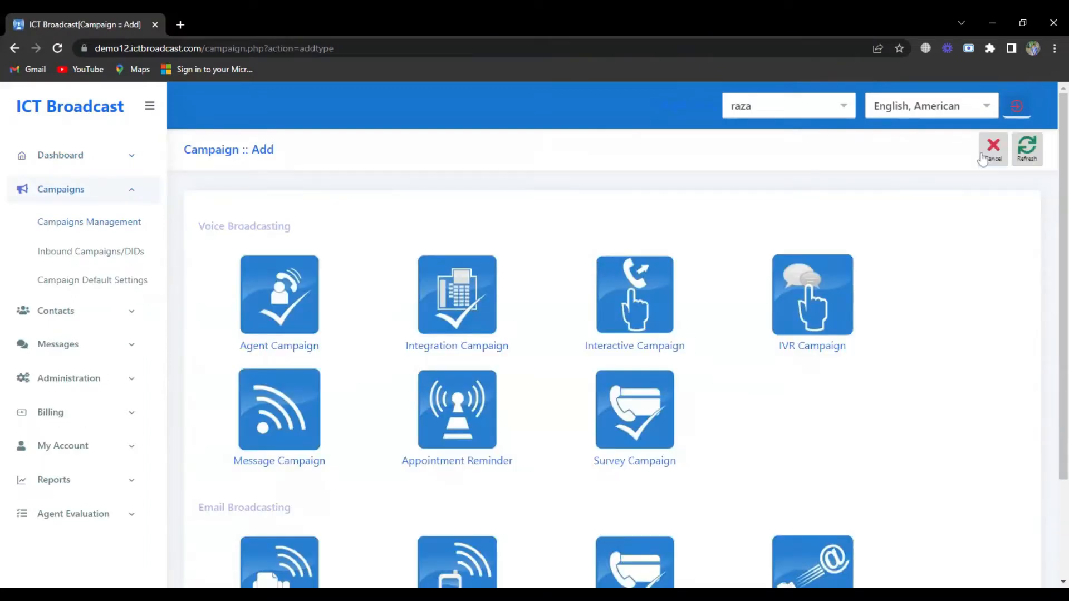
{"action": "scroll", "scroll_direction": "down", "scroll_amount": 3}
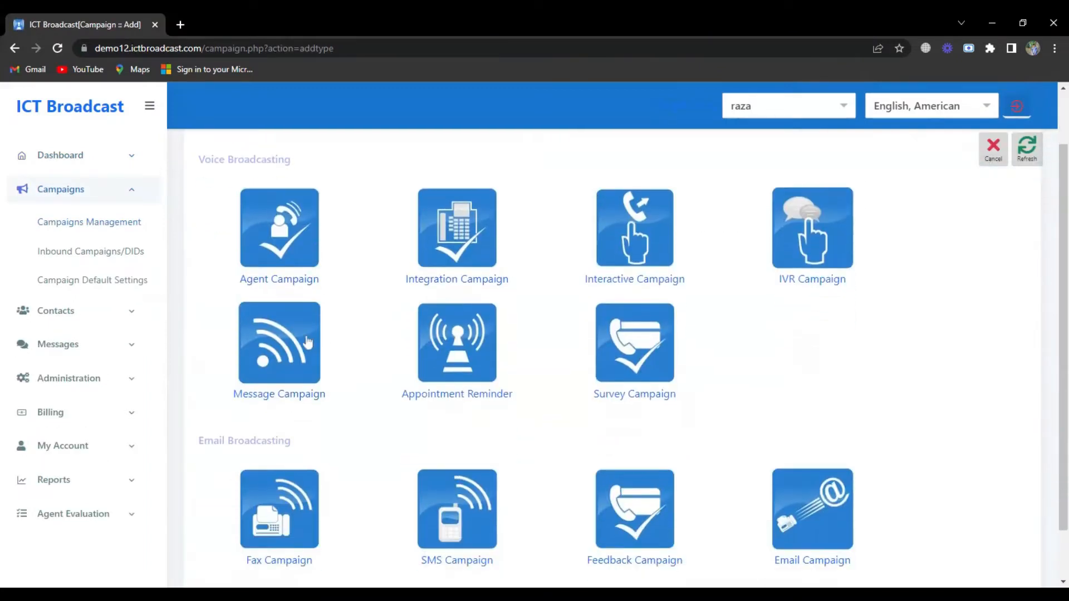
Step: Choose Message Campaign and name it 'test message campain'
{"action": "left_click", "coordinate": [279, 343]}
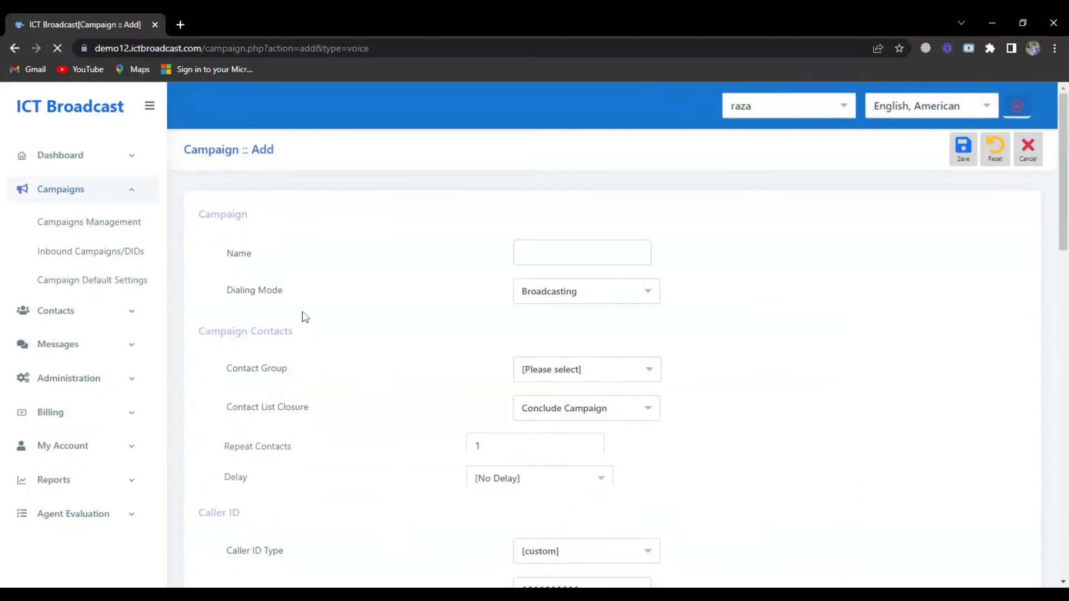
{"action": "type", "text": "t"}
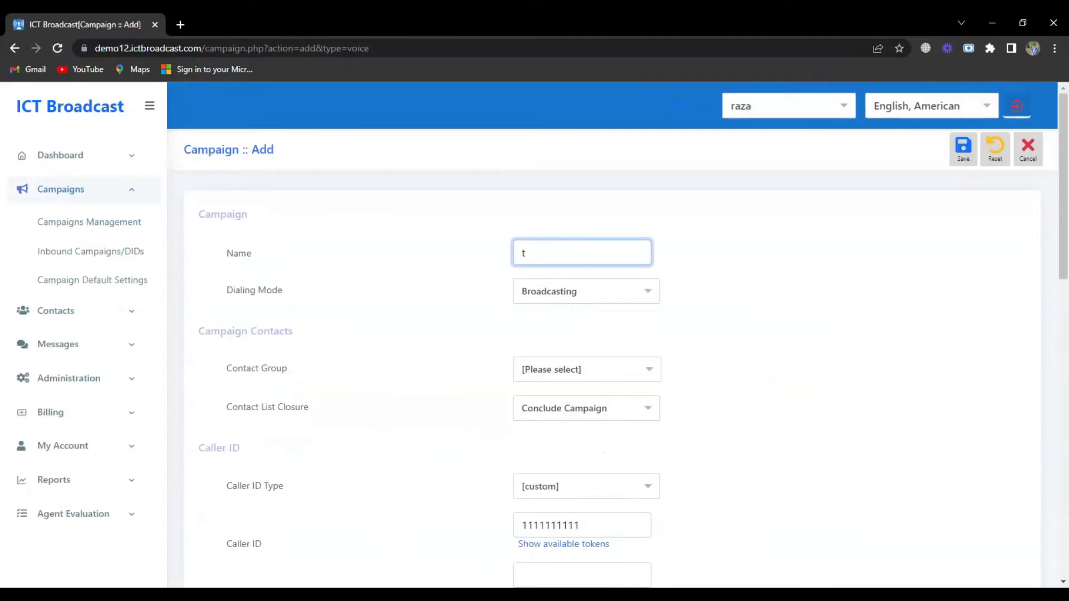
{"action": "type", "text": "est message camp"}
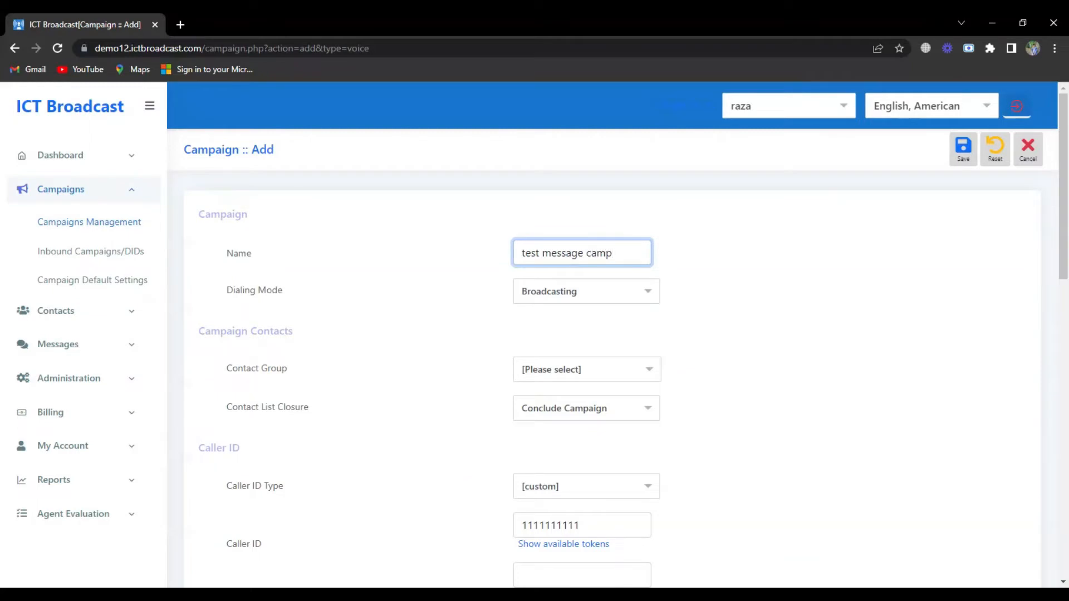
Step: Set Contact_List_31_05_2022 as the campaign's contact group
{"action": "left_click", "coordinate": [584, 369]}
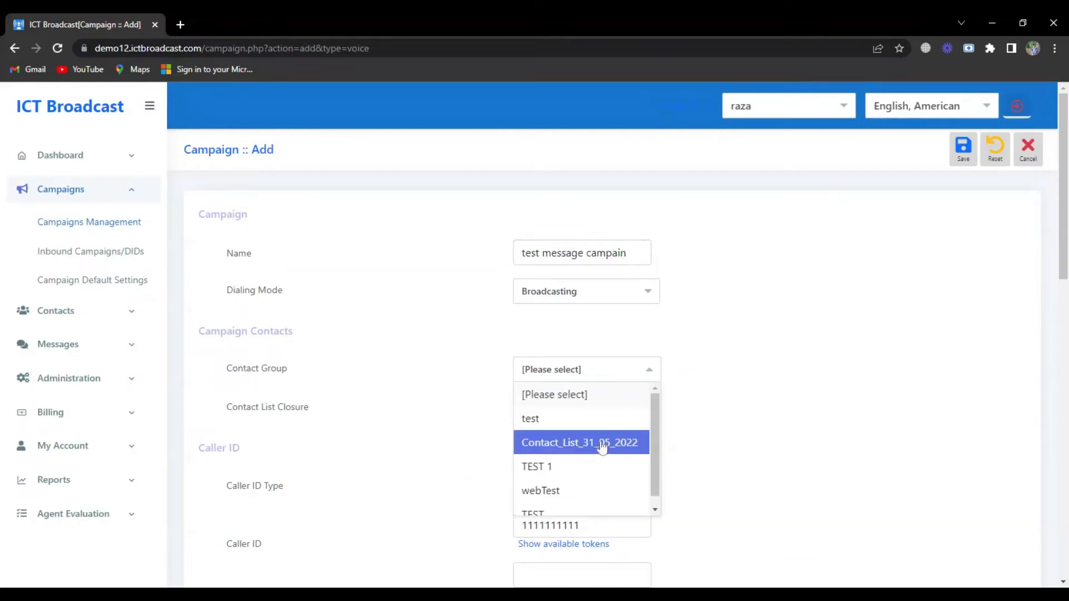
{"action": "left_click", "coordinate": [579, 442]}
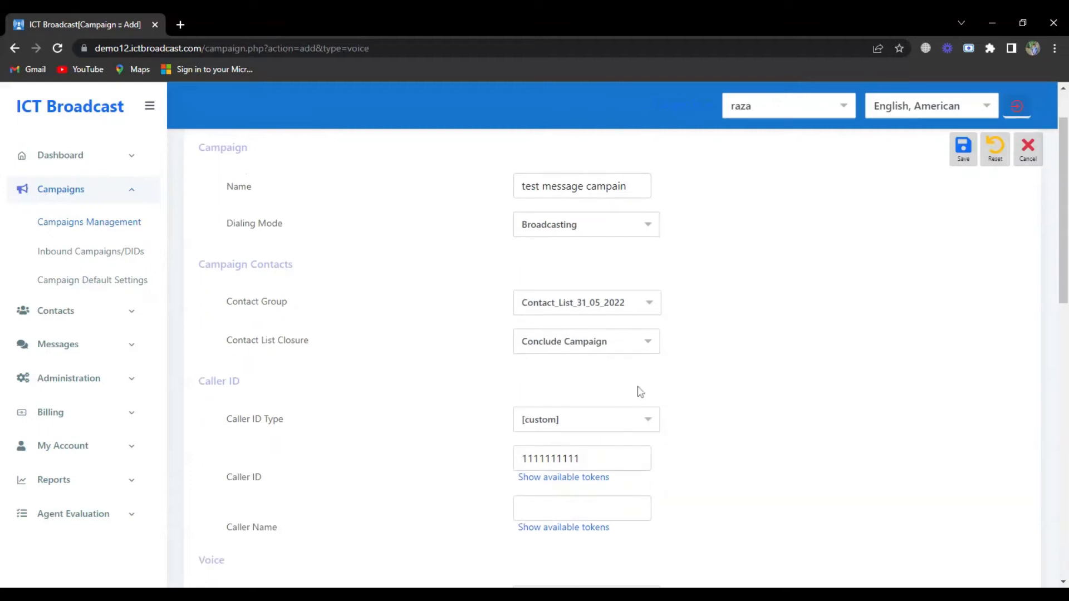
{"action": "left_click", "coordinate": [584, 420]}
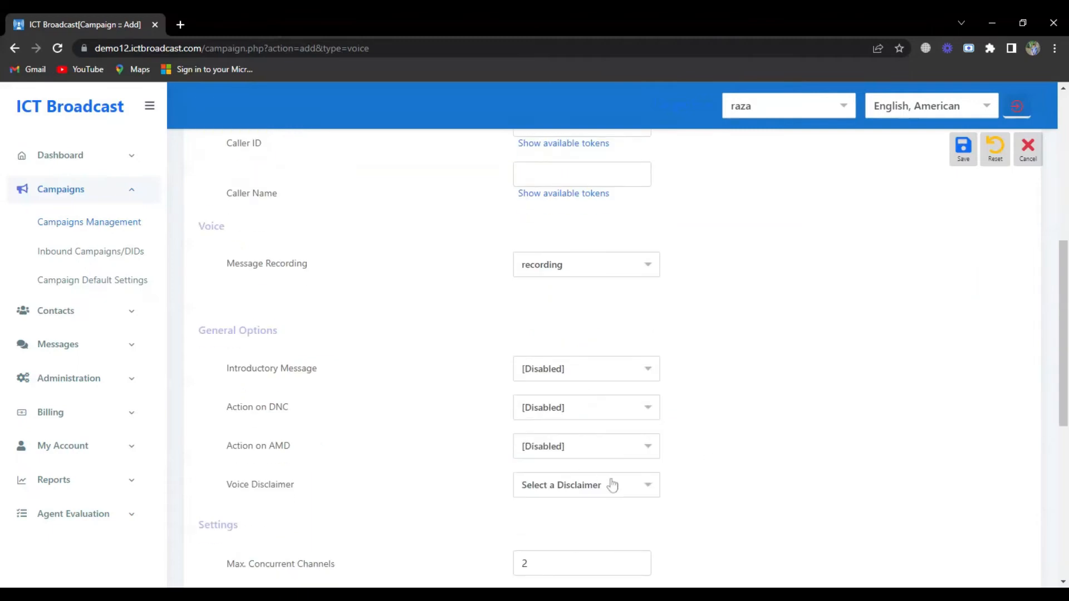
Step: Leave the voice disclaimer unselected, set 10 concurrent channels, keep retries disabled, and a 60-second max call duration
{"action": "left_click", "coordinate": [585, 485]}
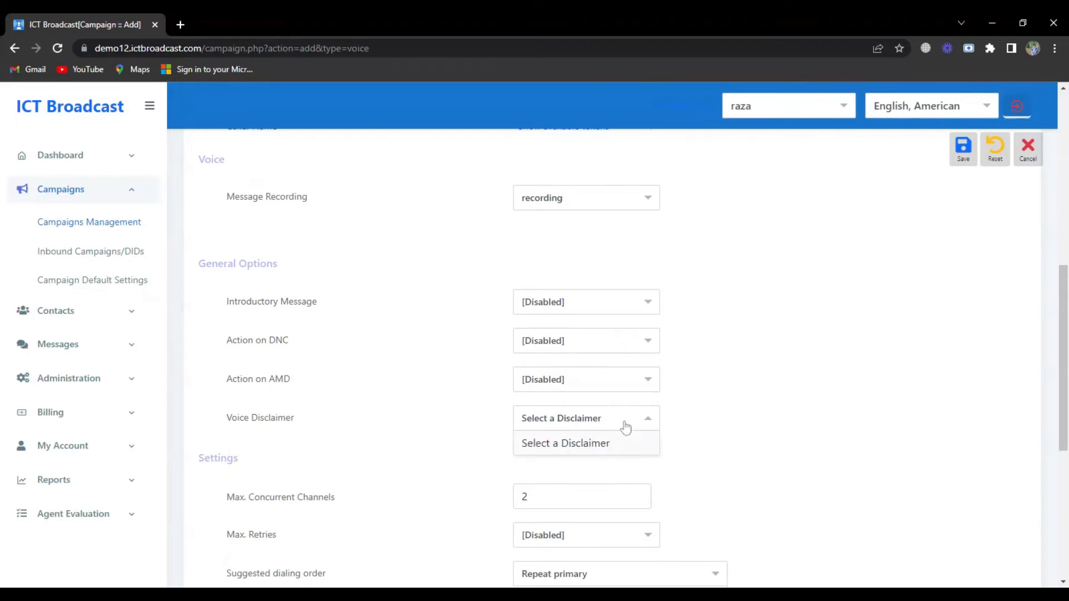
{"action": "left_click", "coordinate": [585, 417]}
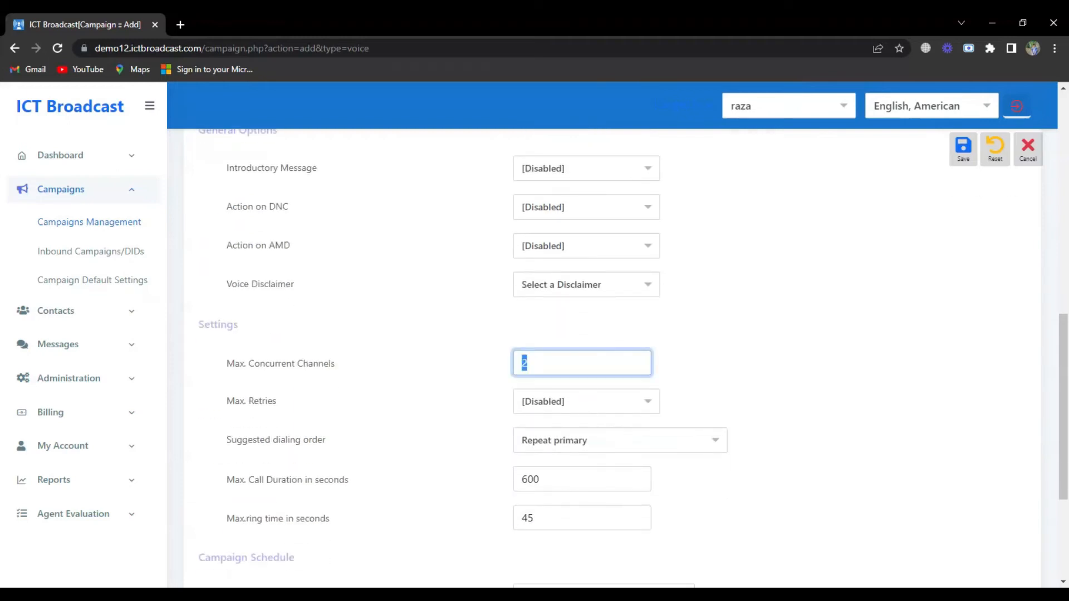
{"action": "left_click", "coordinate": [585, 401]}
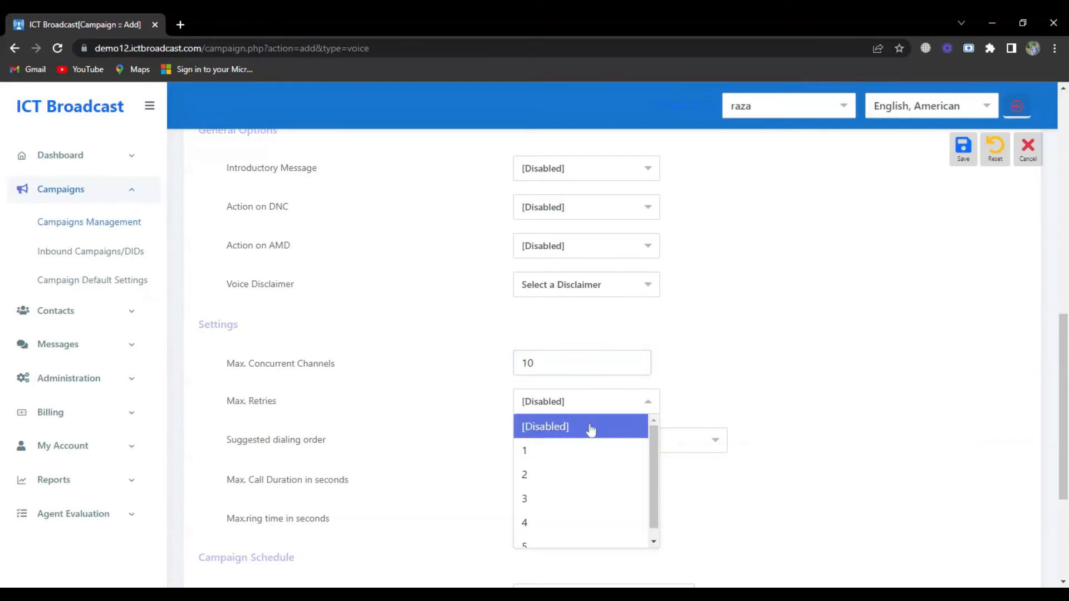
{"action": "left_click", "coordinate": [544, 426]}
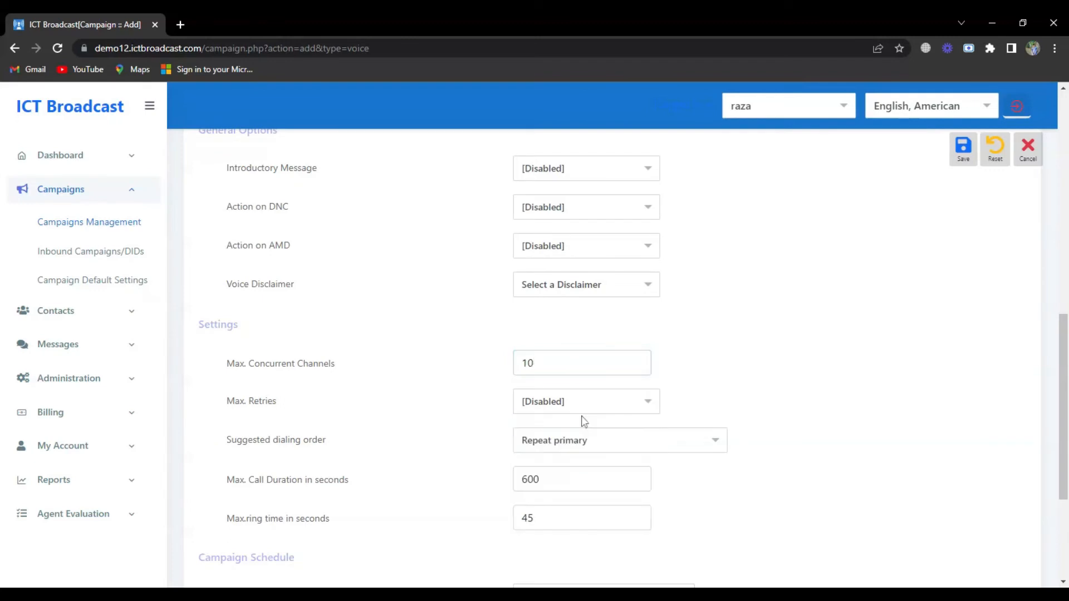
{"action": "left_click", "coordinate": [618, 440]}
{"action": "type", "text": "60"}
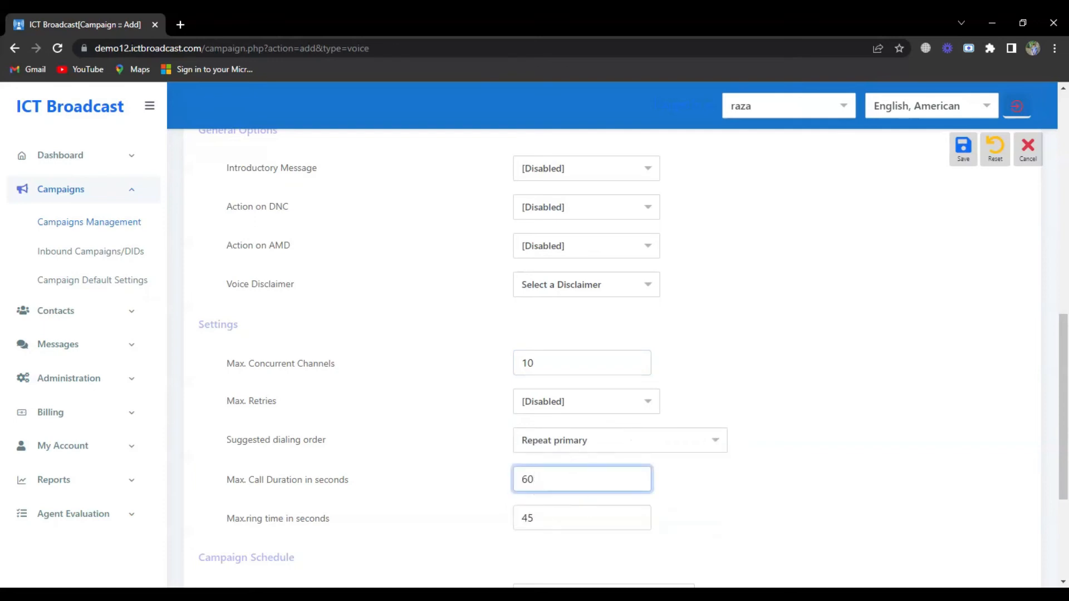
Step: Review the campaign schedule and save, listing 'test message campain' as scheduled
{"action": "scroll", "scroll_direction": "down", "scroll_amount": 3}
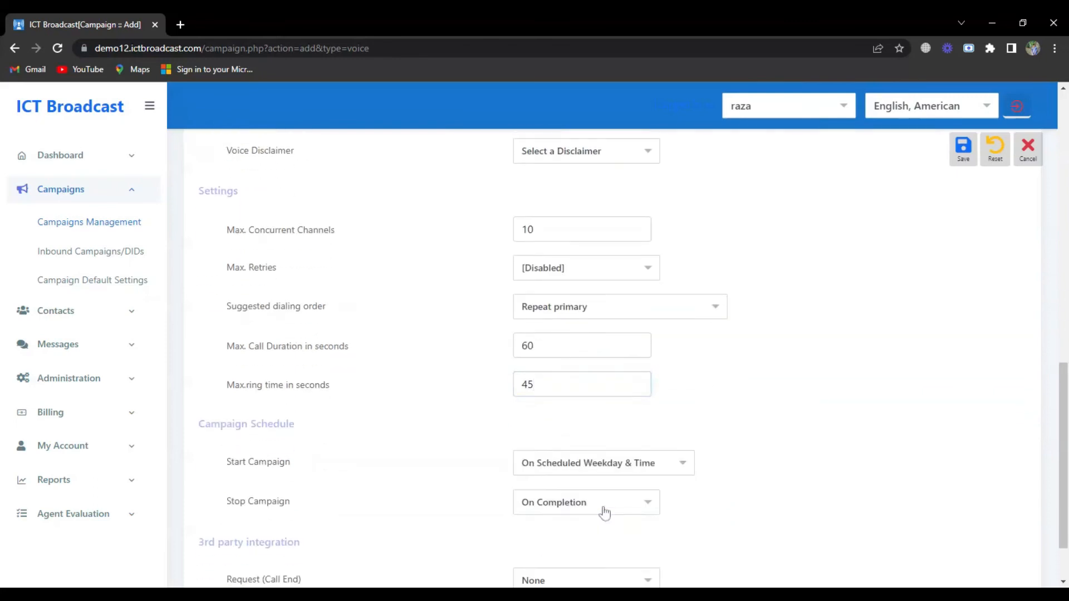
{"action": "scroll", "scroll_direction": "down", "scroll_amount": 3}
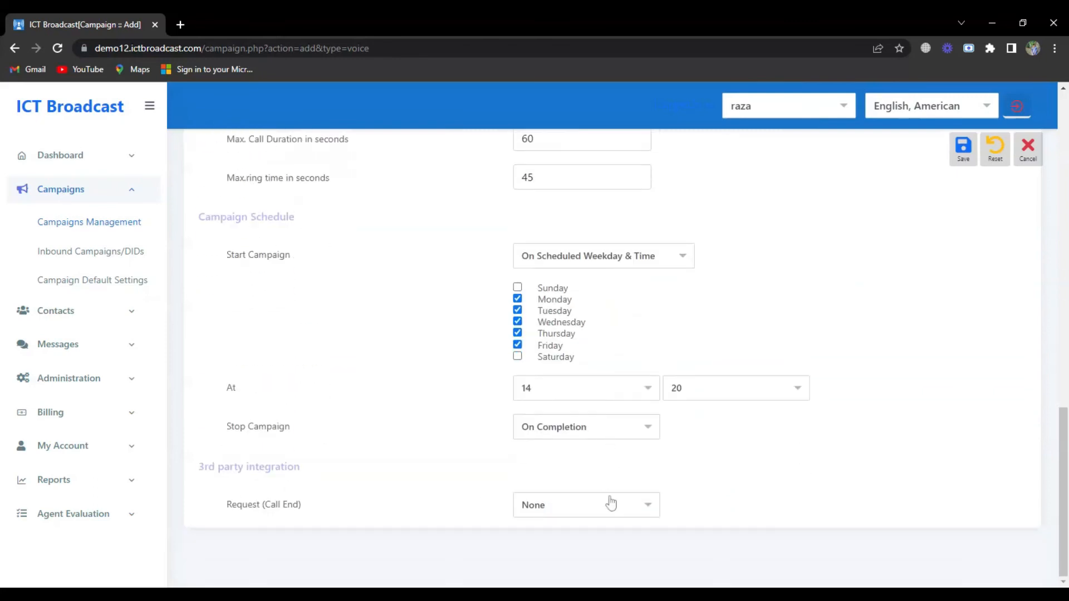
{"action": "left_click", "coordinate": [962, 148]}
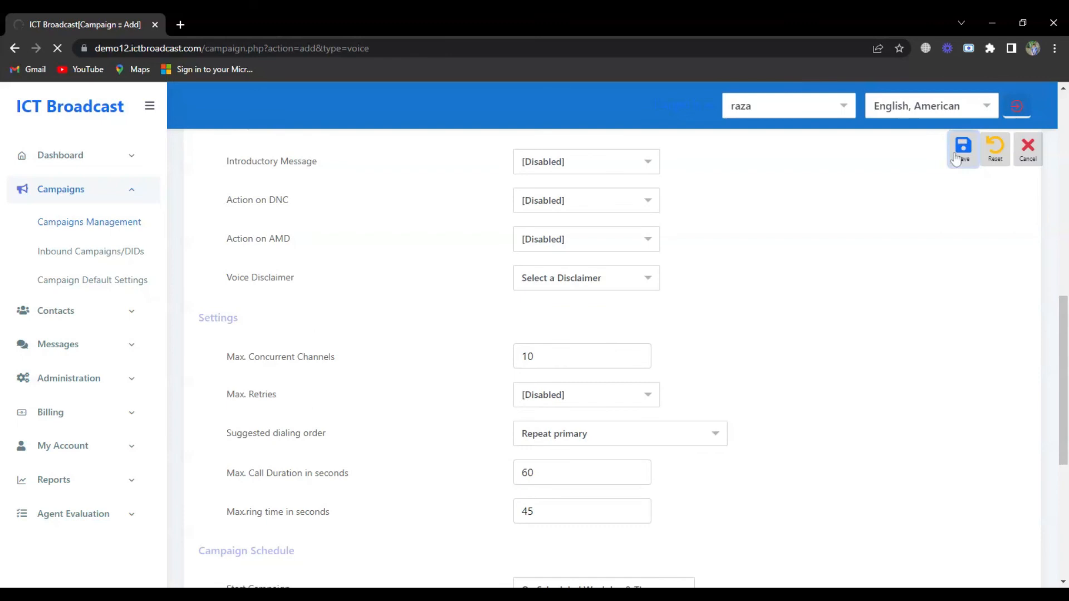
{"action": "left_click", "coordinate": [962, 146]}
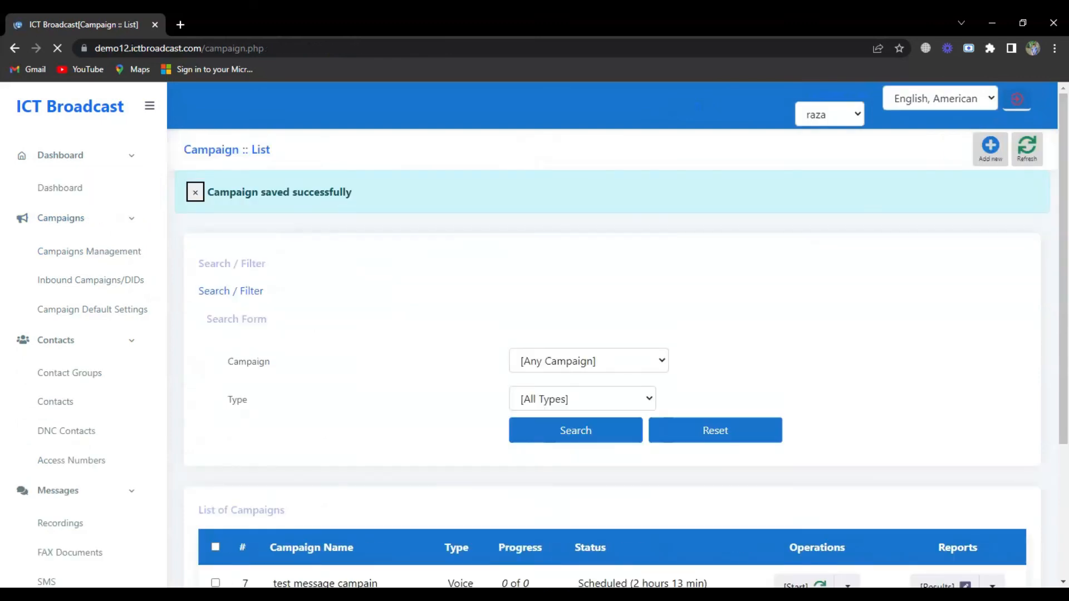